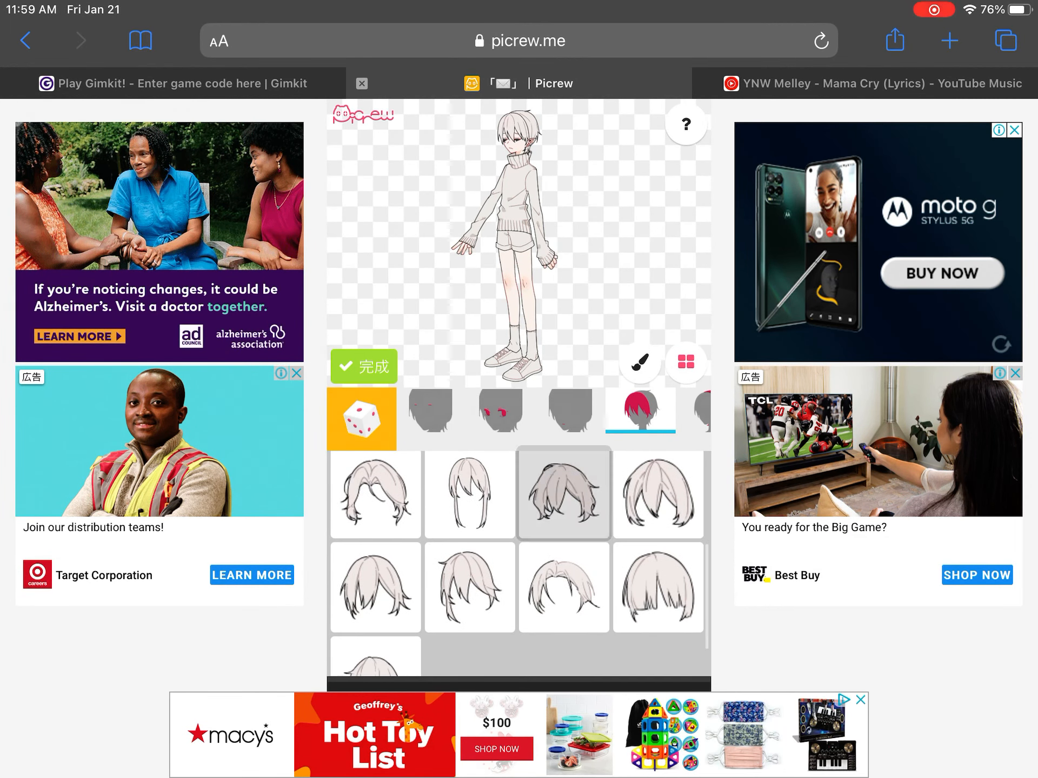
- Choose a short front hairstyle and recolour it with the tan light-brown swatch
click(563, 494)
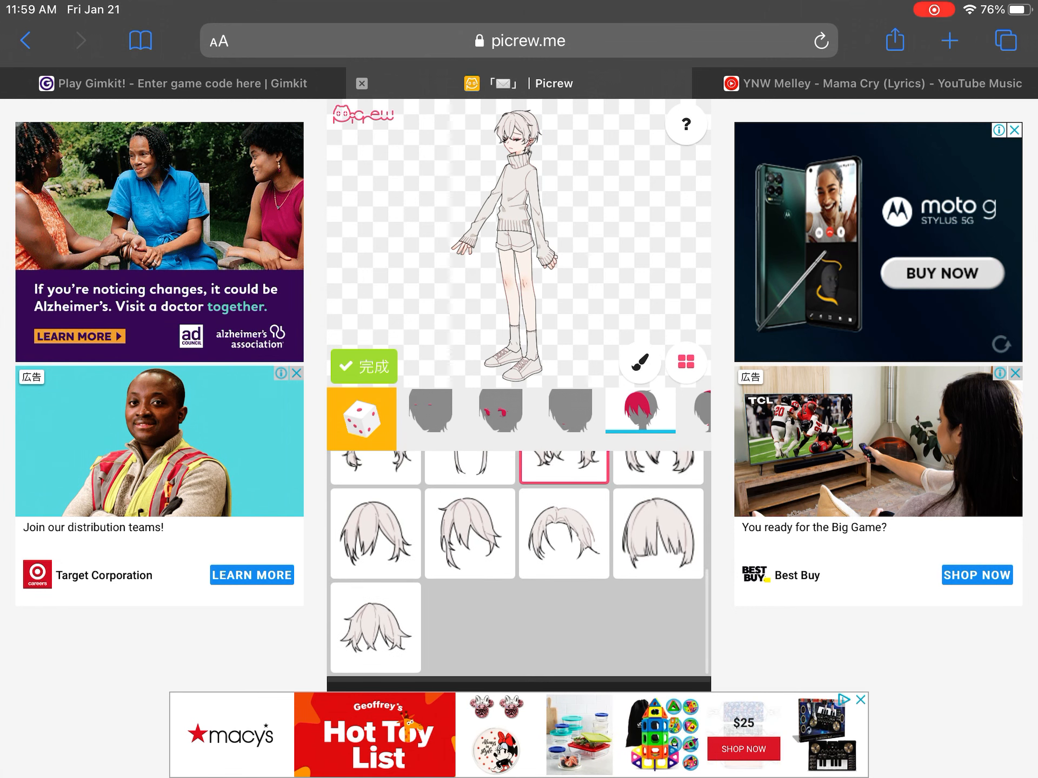
click(563, 533)
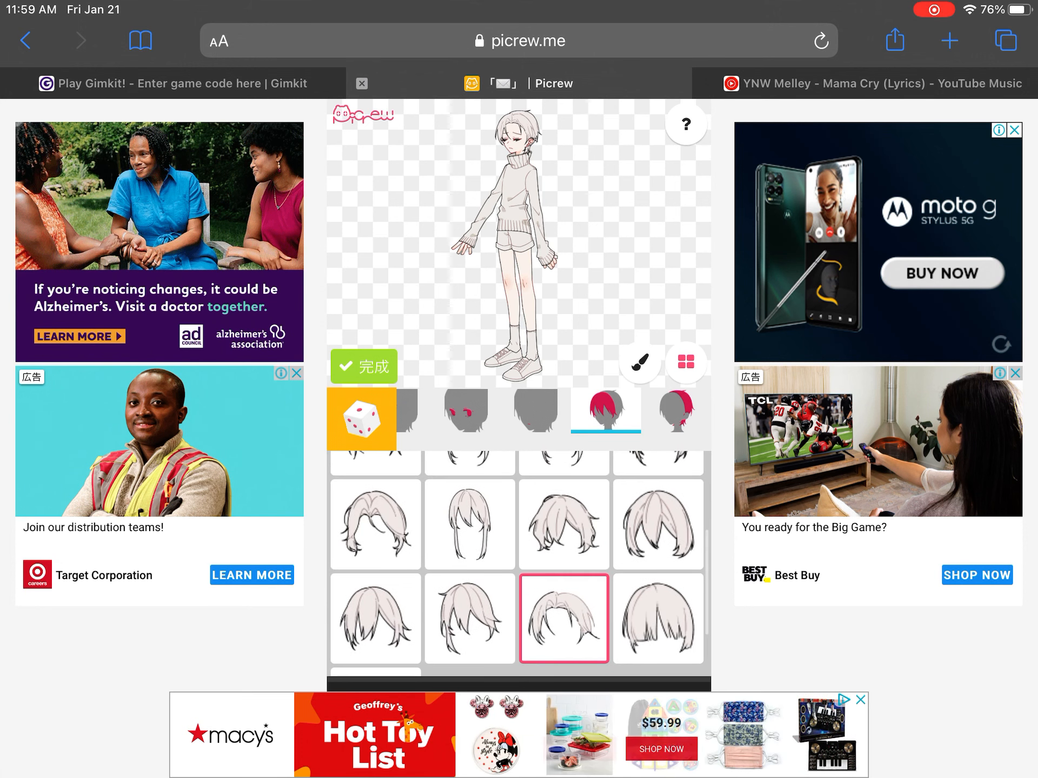
click(637, 363)
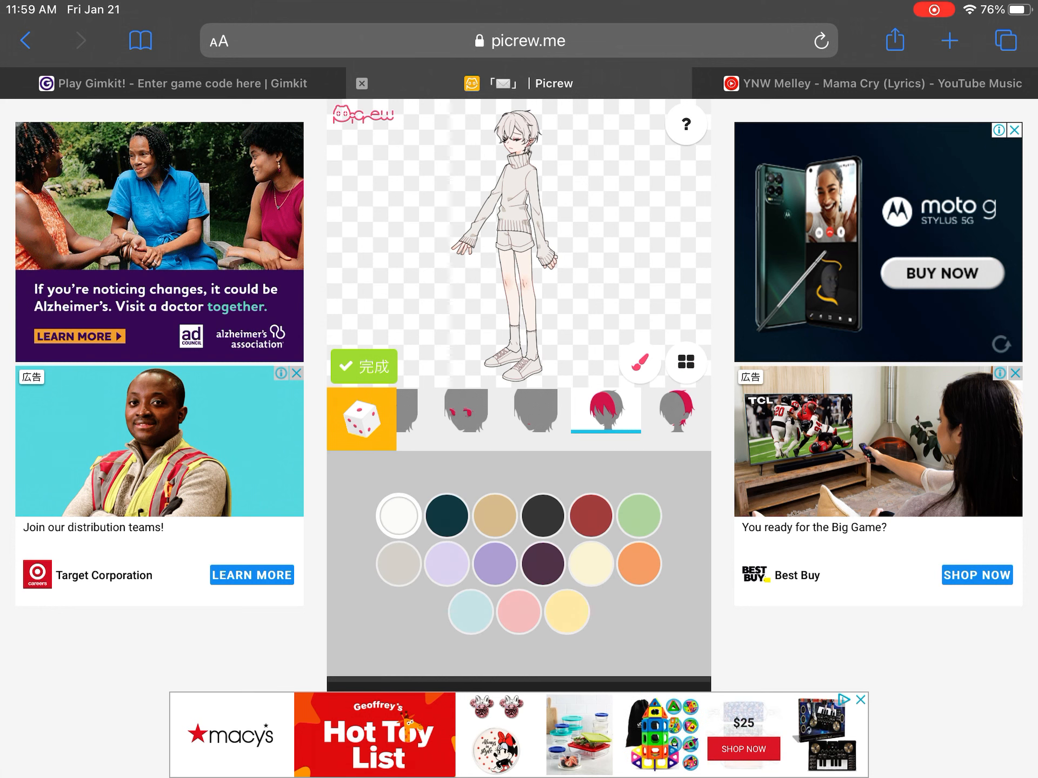
click(398, 564)
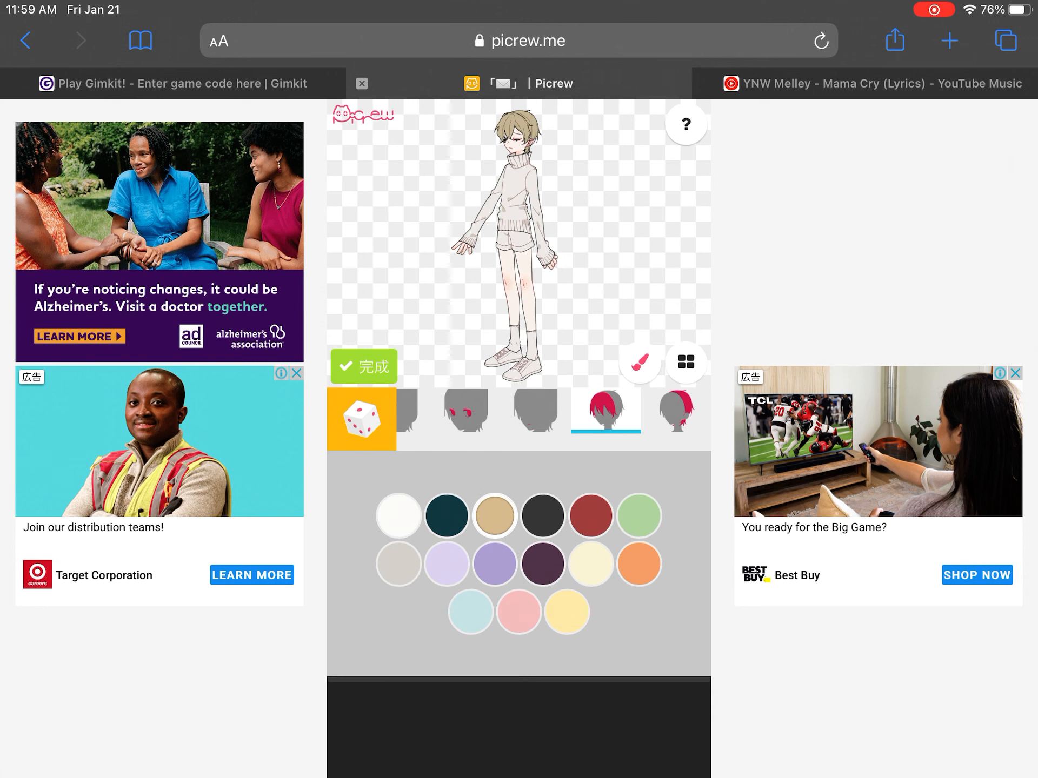
click(685, 362)
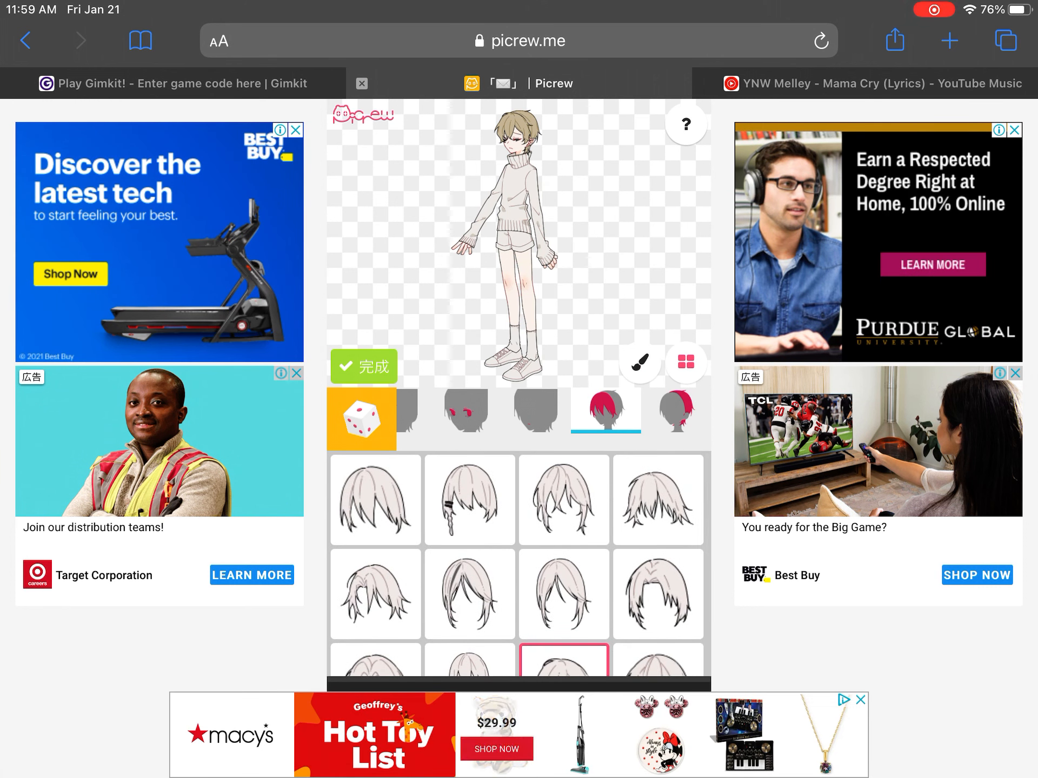
click(675, 410)
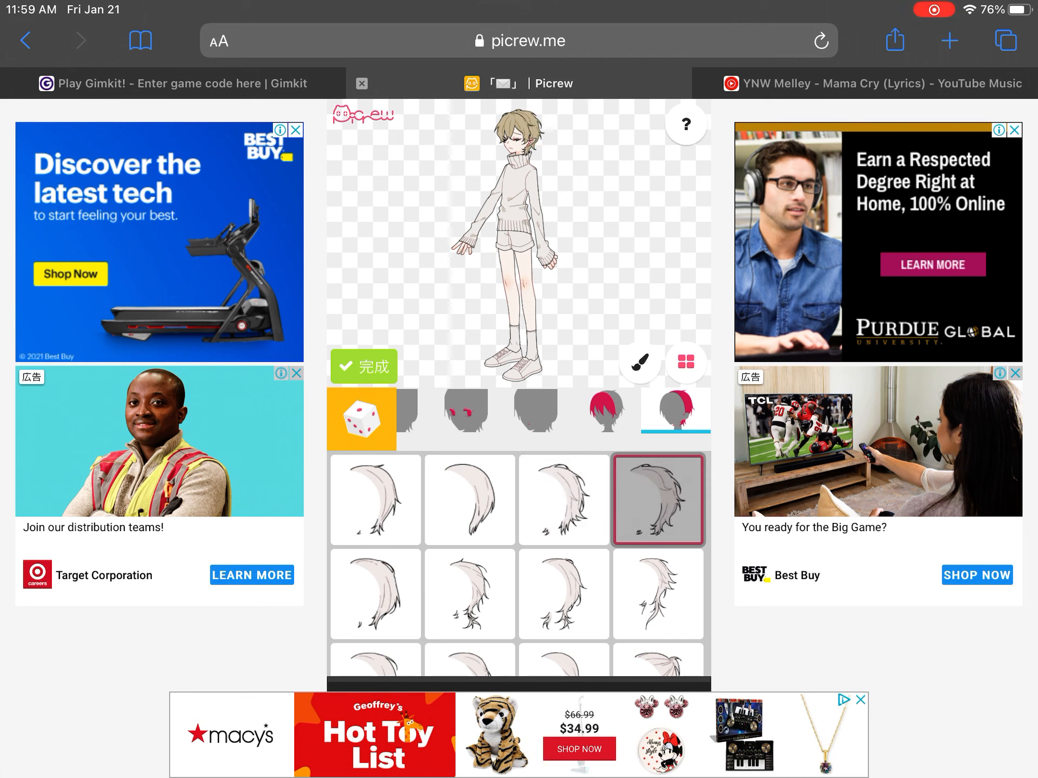
- Try wavy, thin-strand, ponytail and long straight back hair, then keep short spiky back hair
scroll(down, 3)
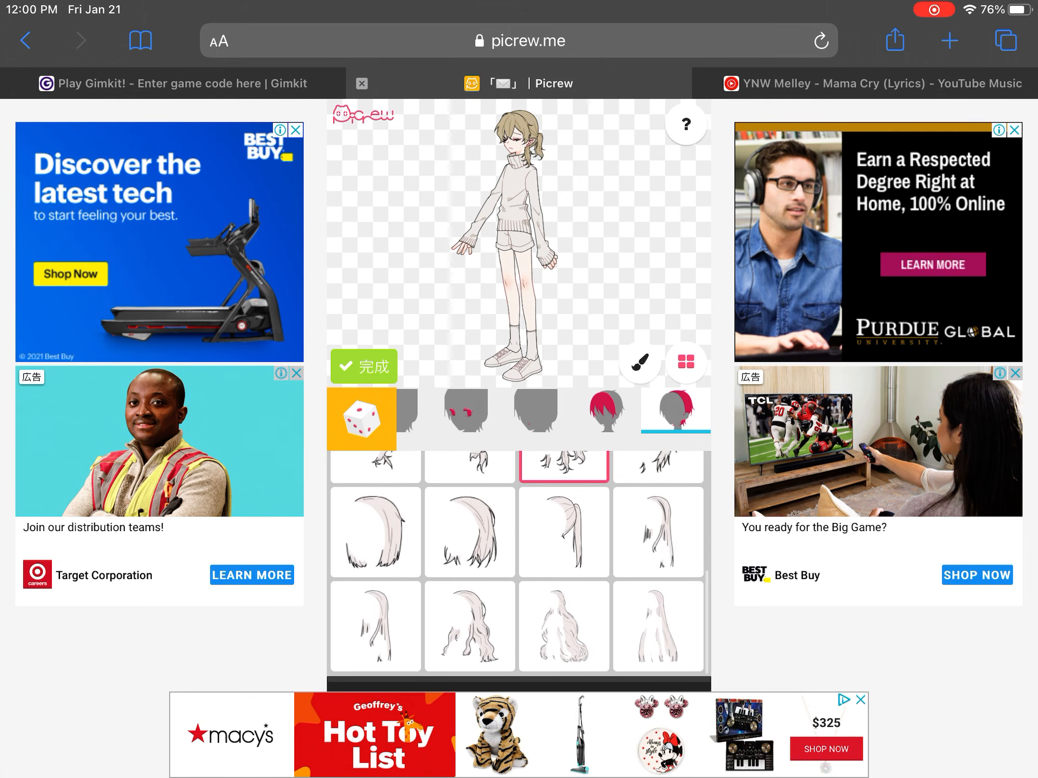
click(564, 626)
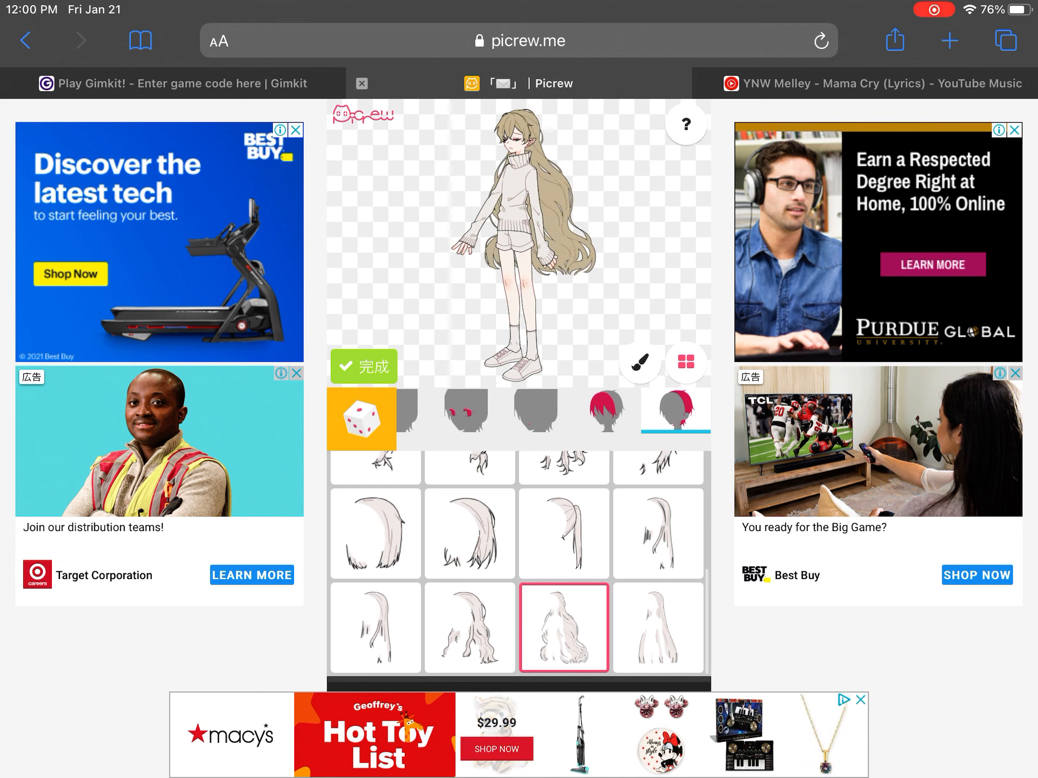
click(374, 626)
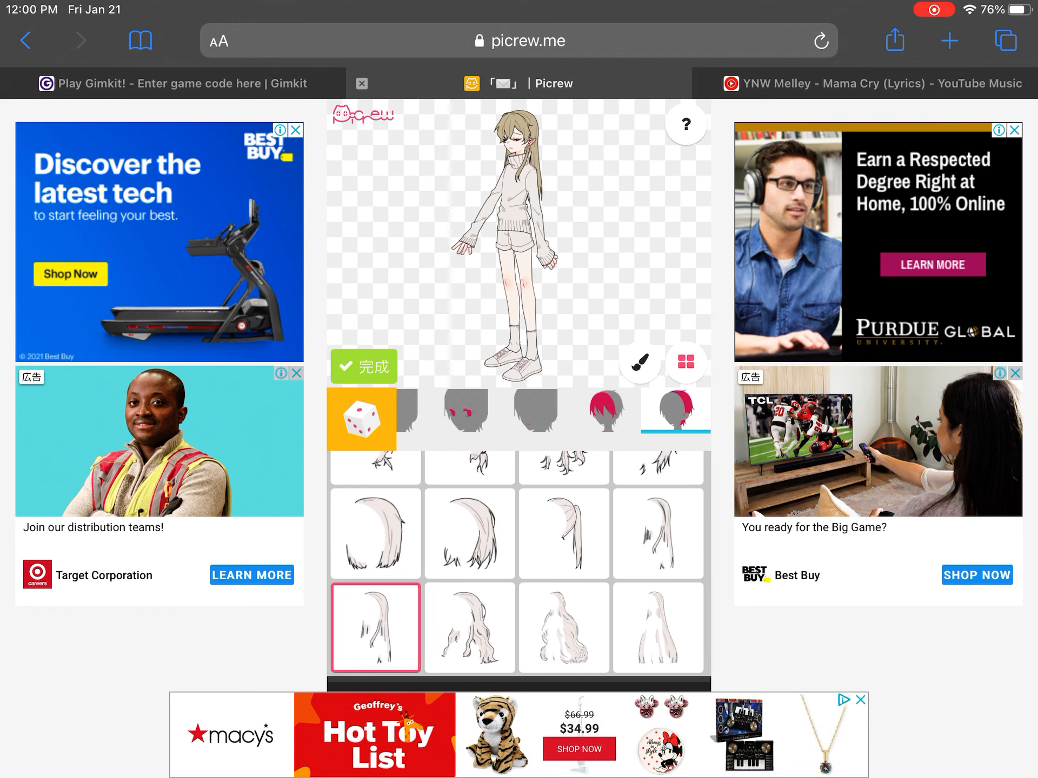
click(563, 533)
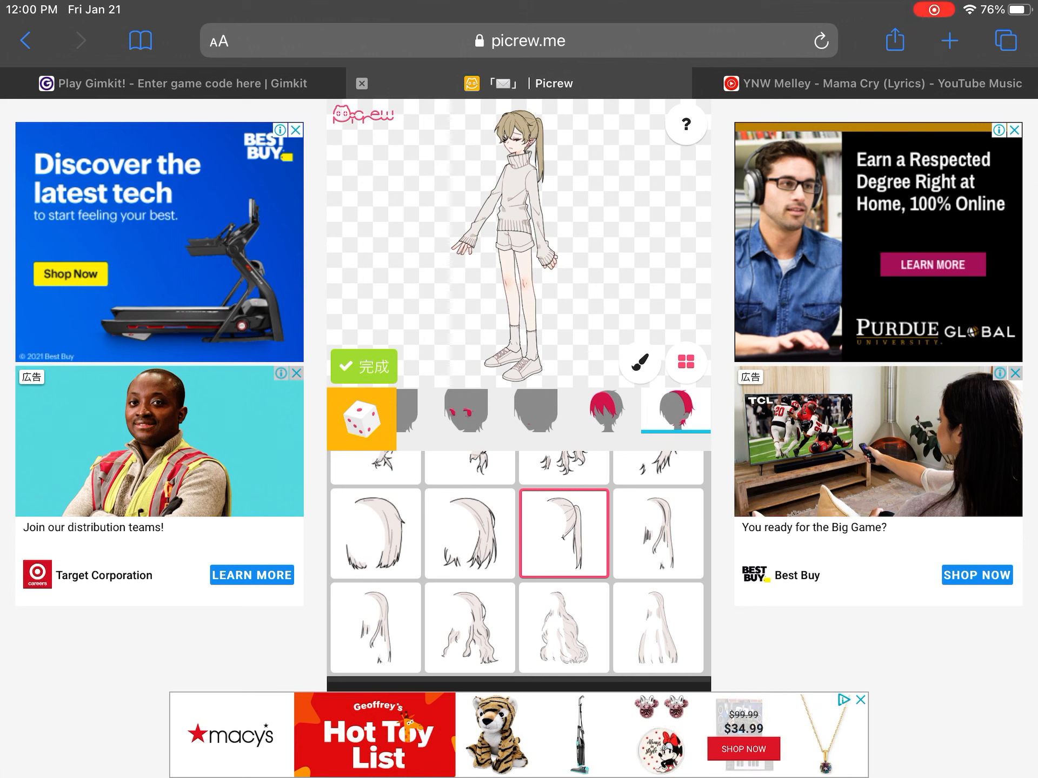
click(374, 533)
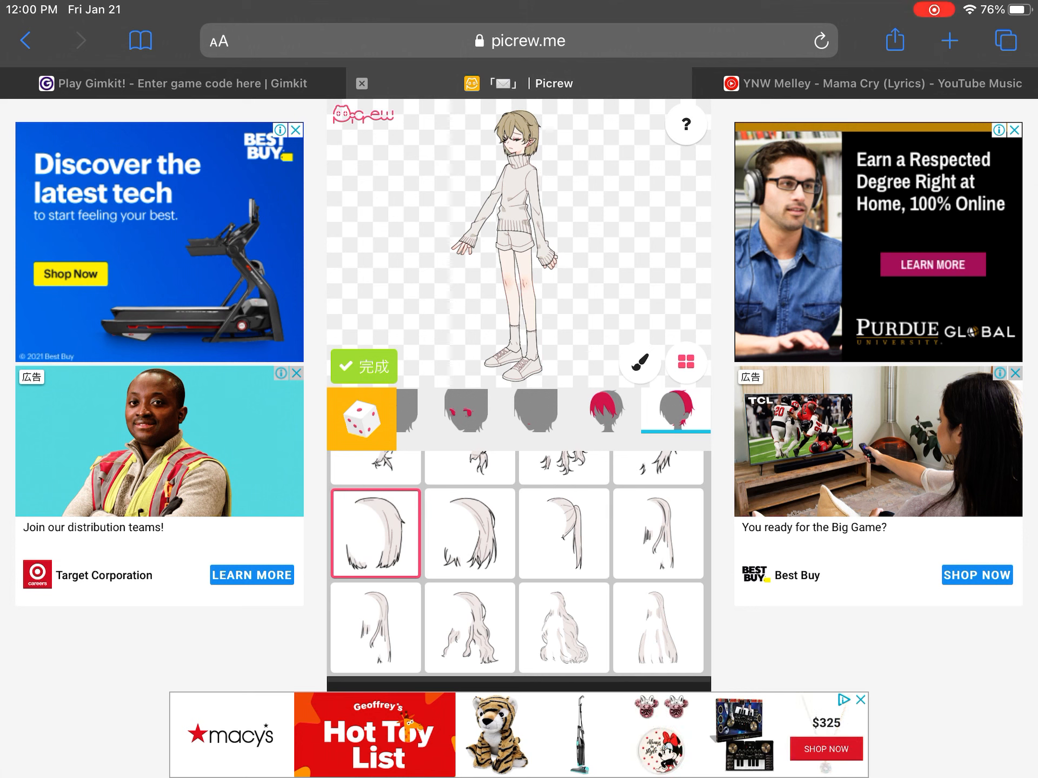
click(563, 627)
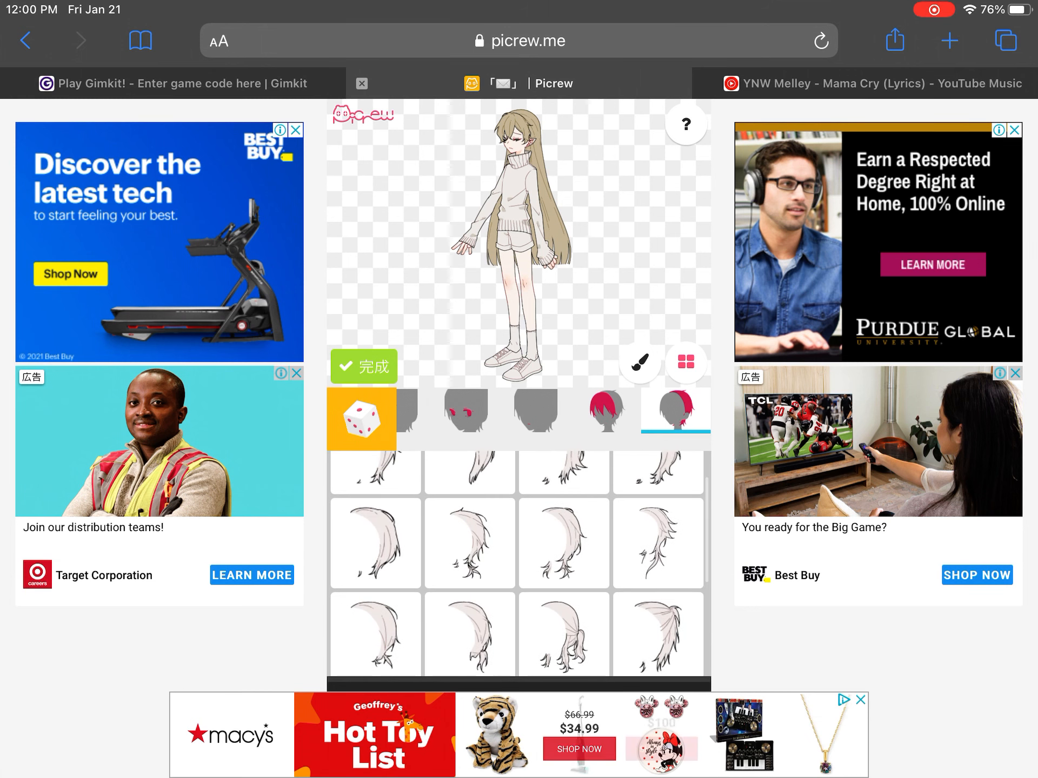
click(375, 628)
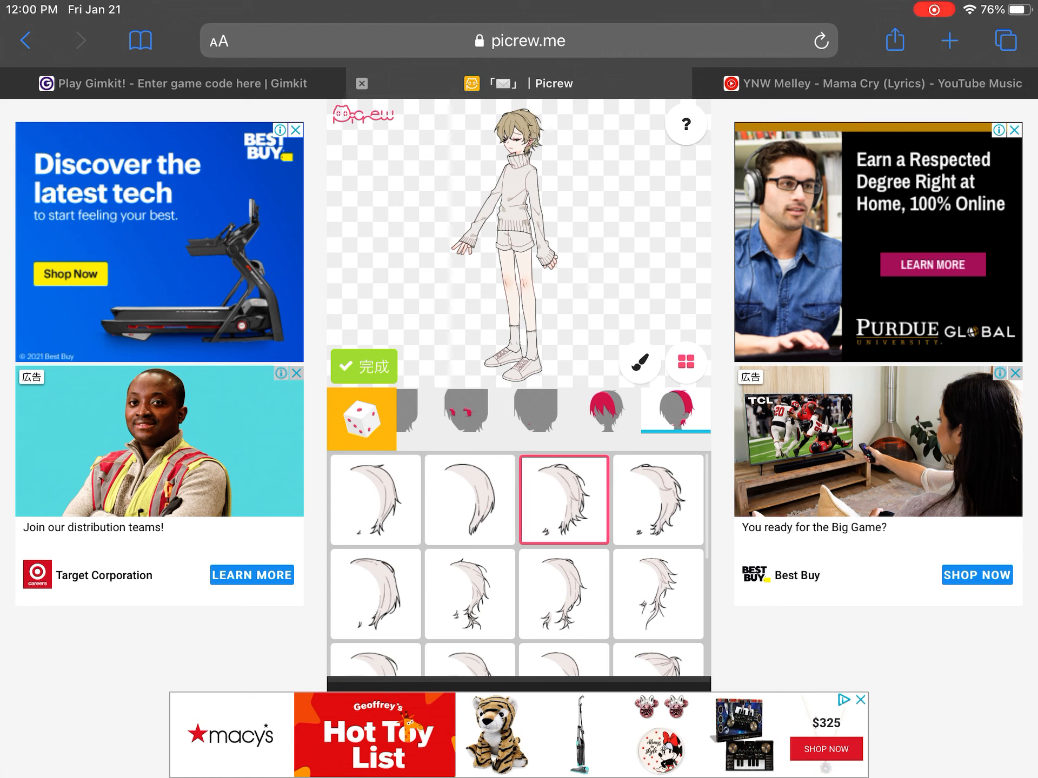
click(657, 499)
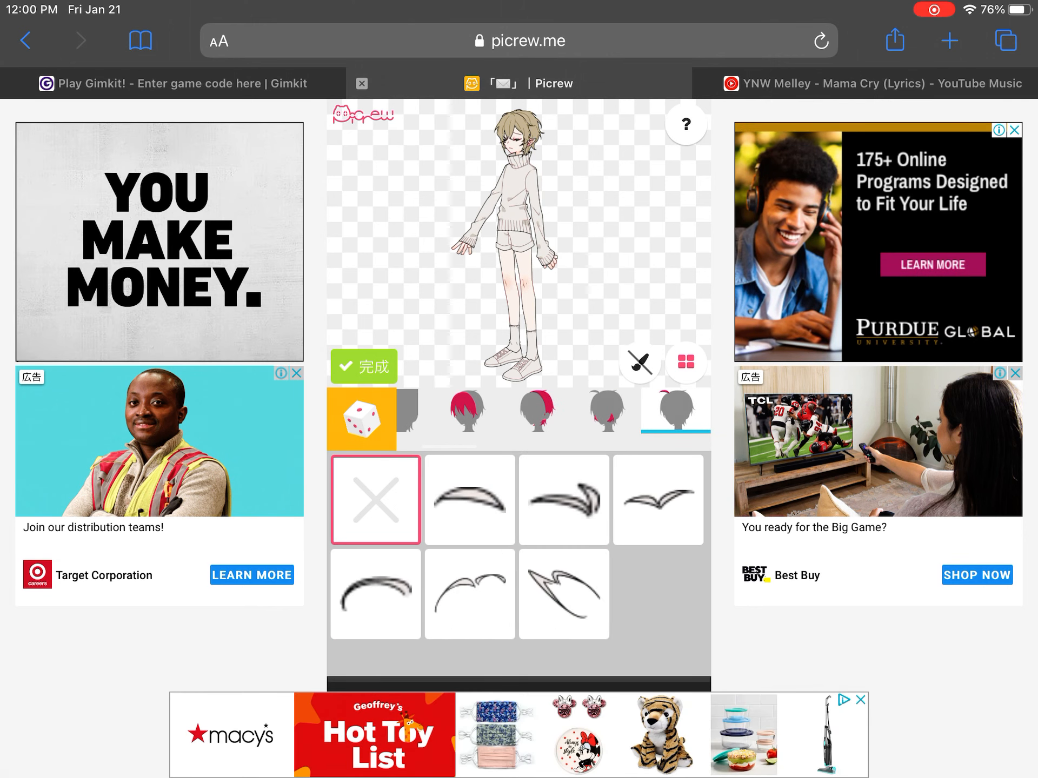
- Add the fourth hair tuft thumbnail atop the head and pick a new colour swatch
click(657, 500)
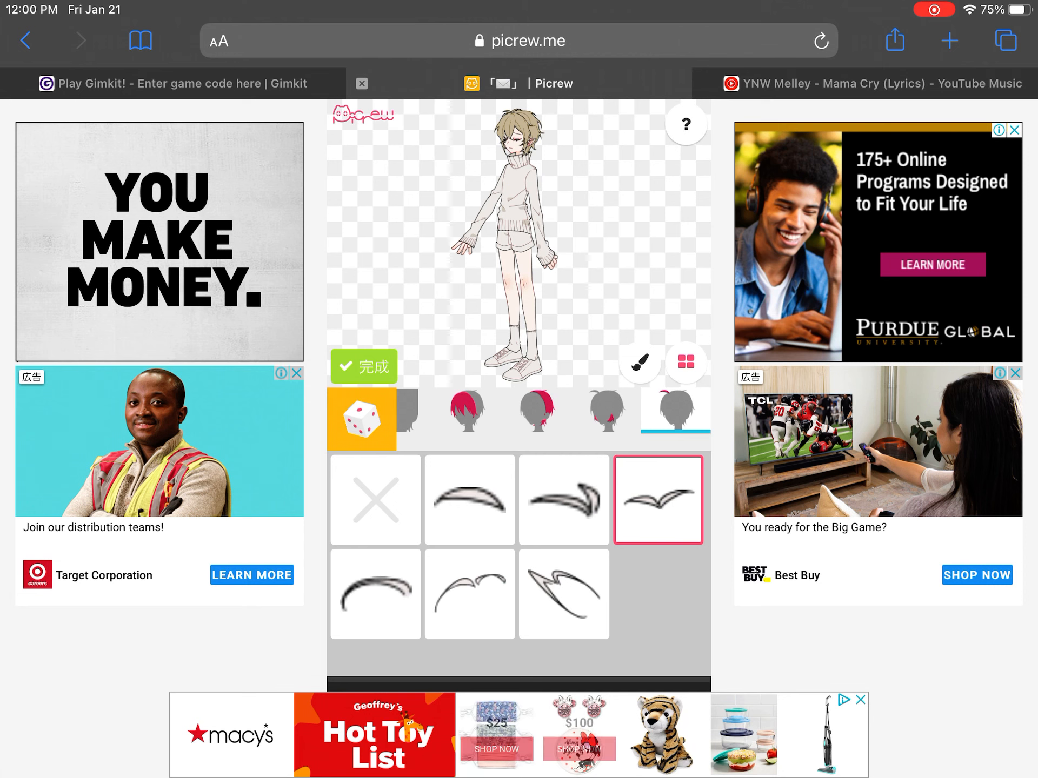
click(374, 593)
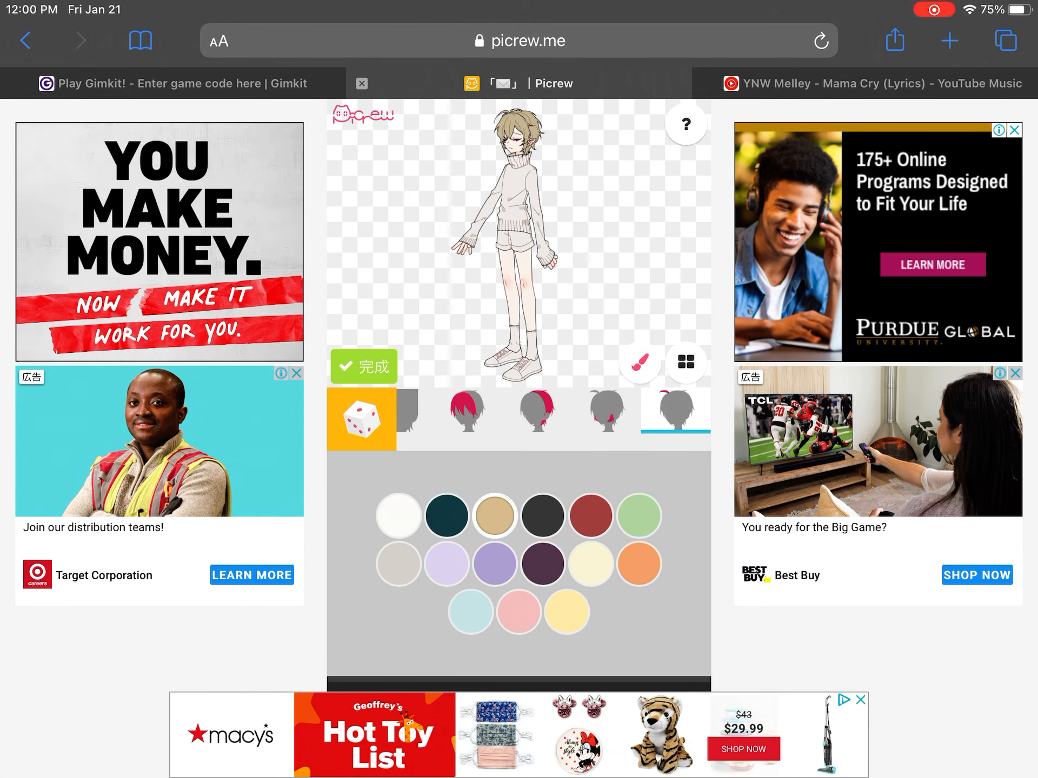
click(544, 515)
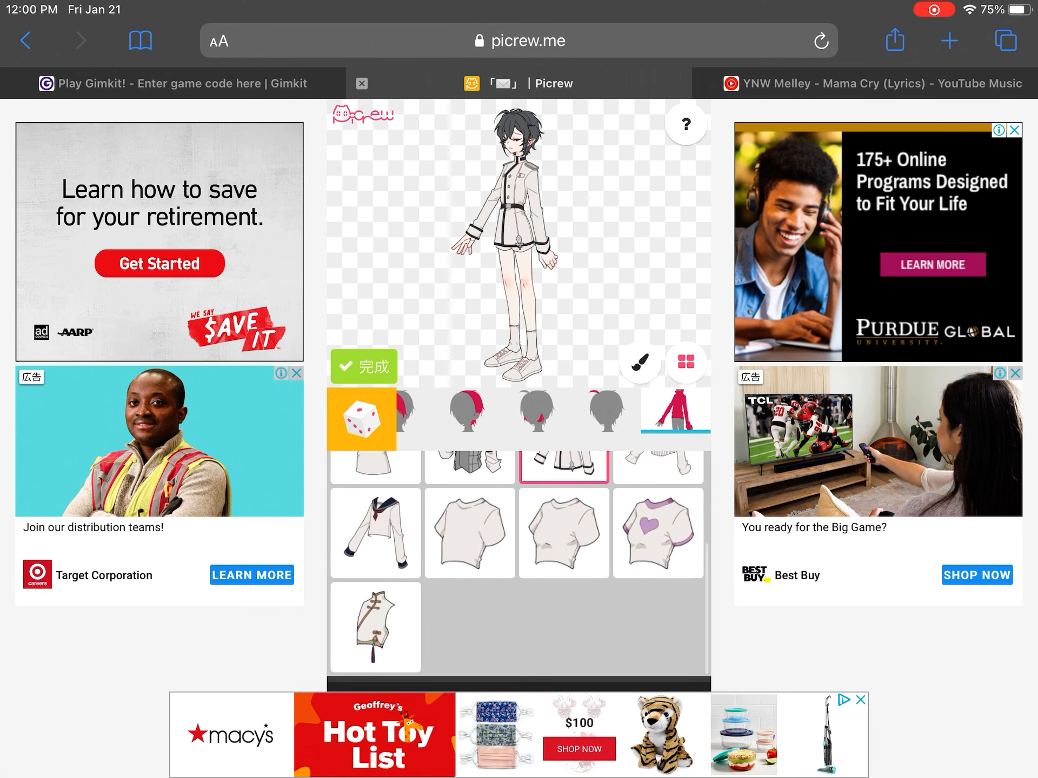
- Put on the checkered vest with hoodie; try a pleated skirt, strapped and straight pants
click(375, 533)
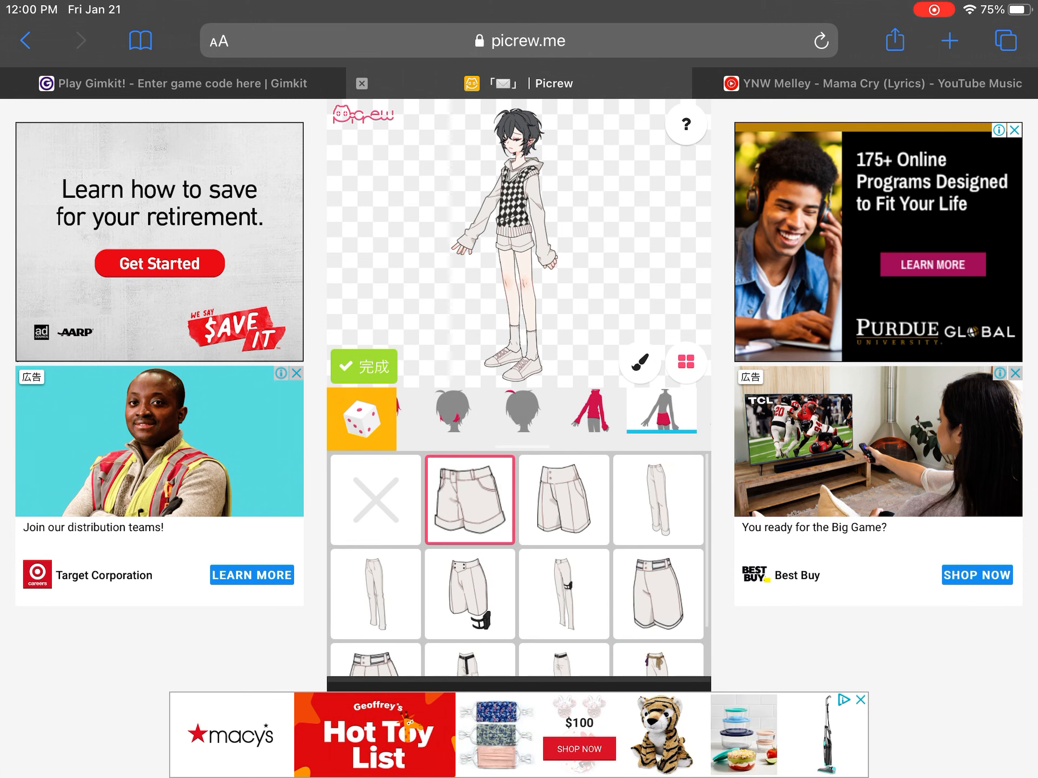
scroll(down, 3)
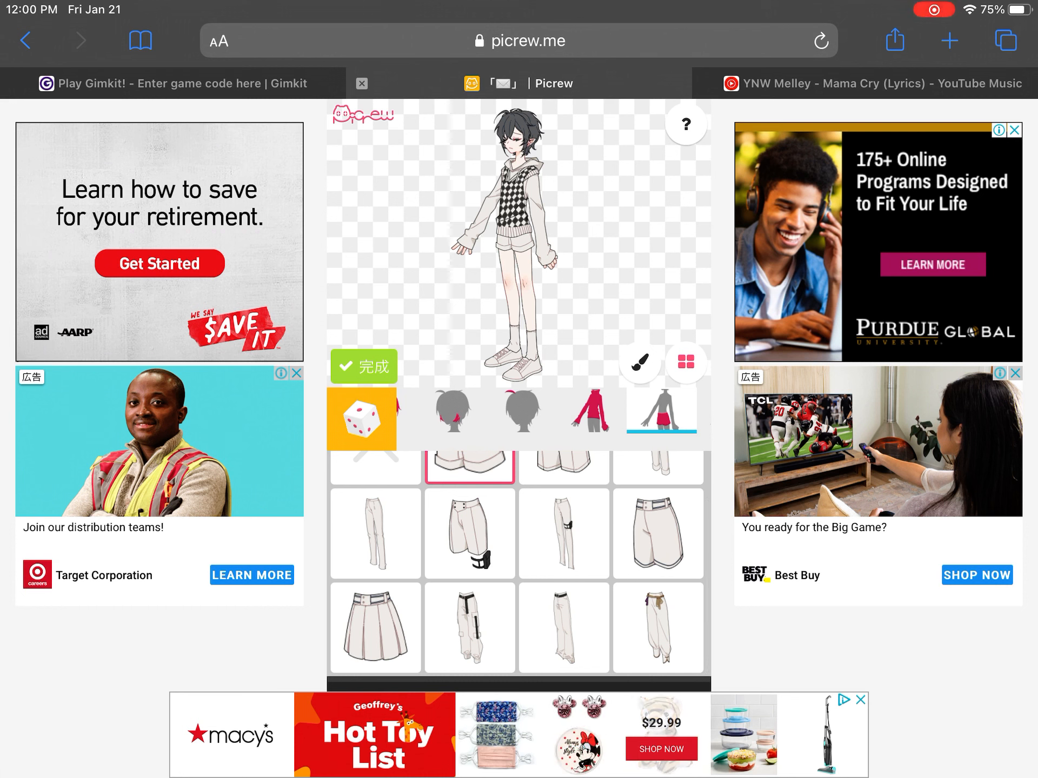
click(374, 626)
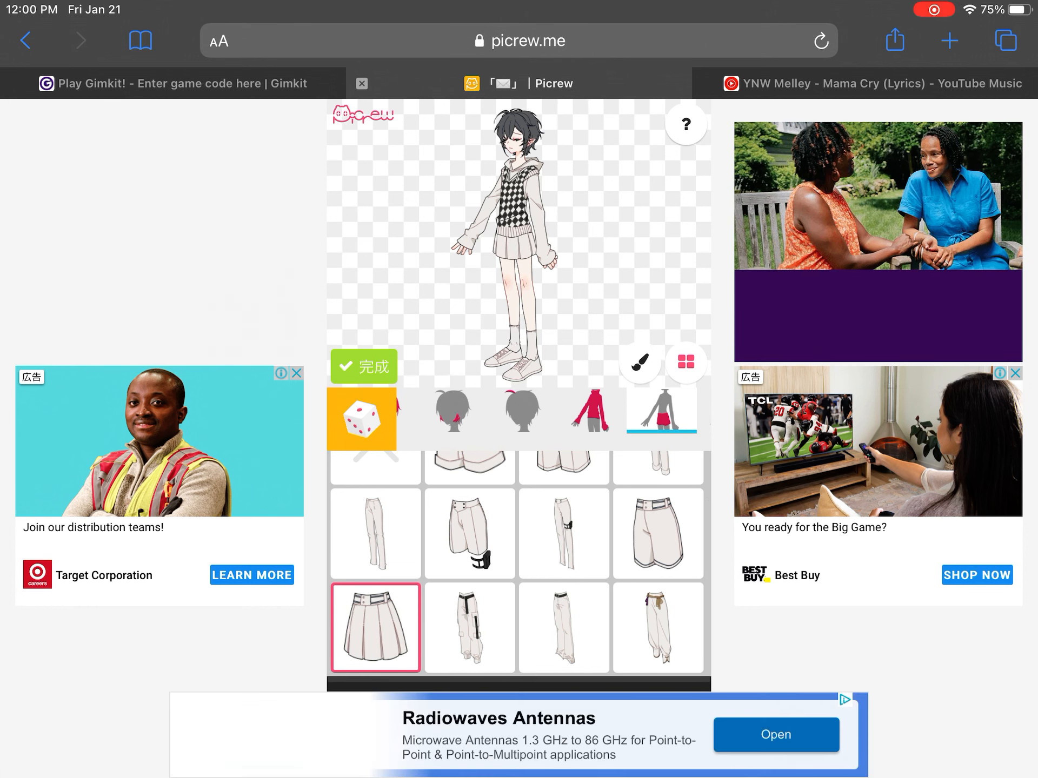
click(563, 594)
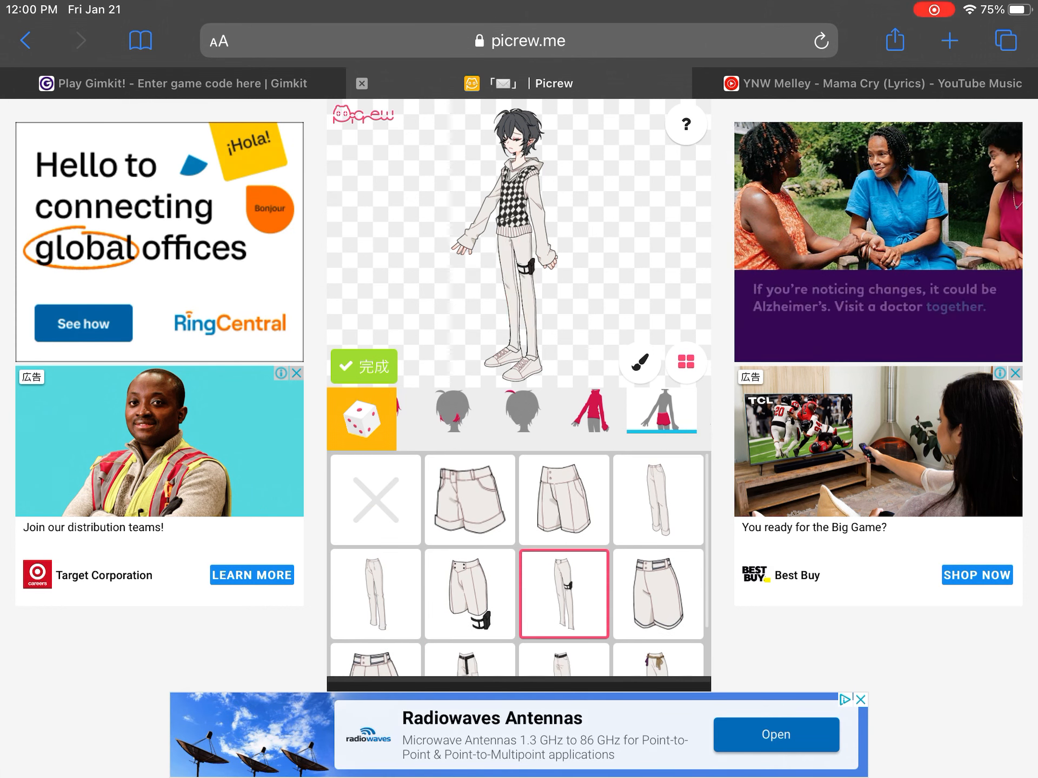
click(657, 499)
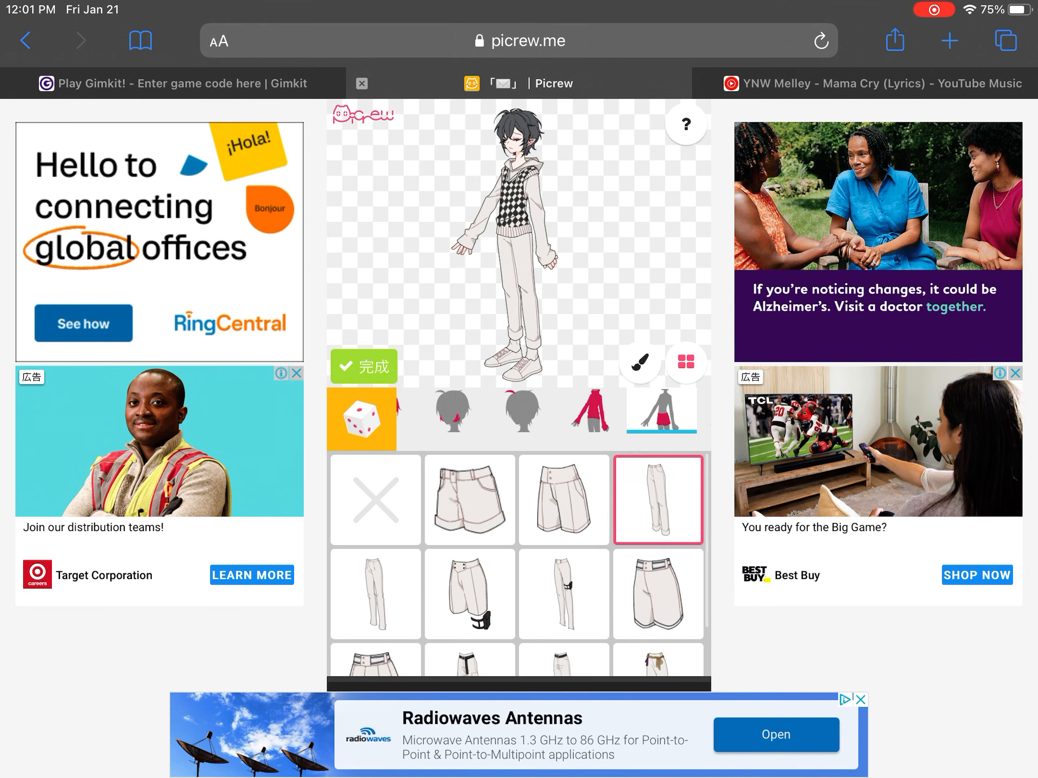
- Choose the loose wide-leg pants and colour them grey
scroll(down, 3)
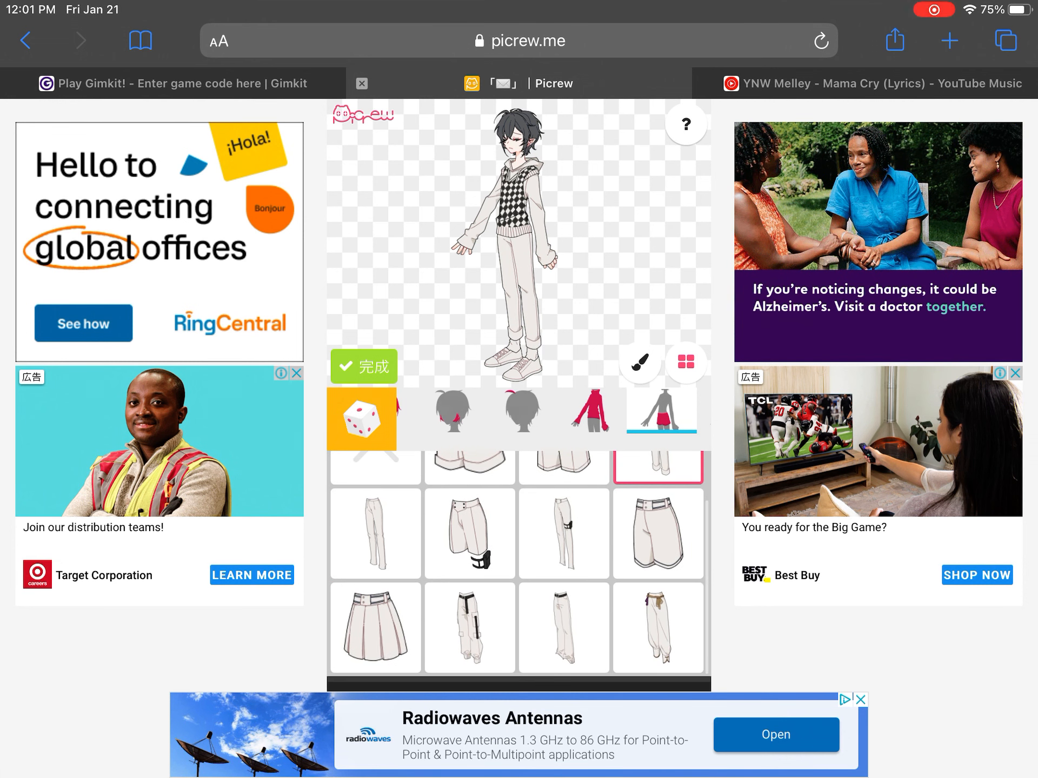
click(564, 627)
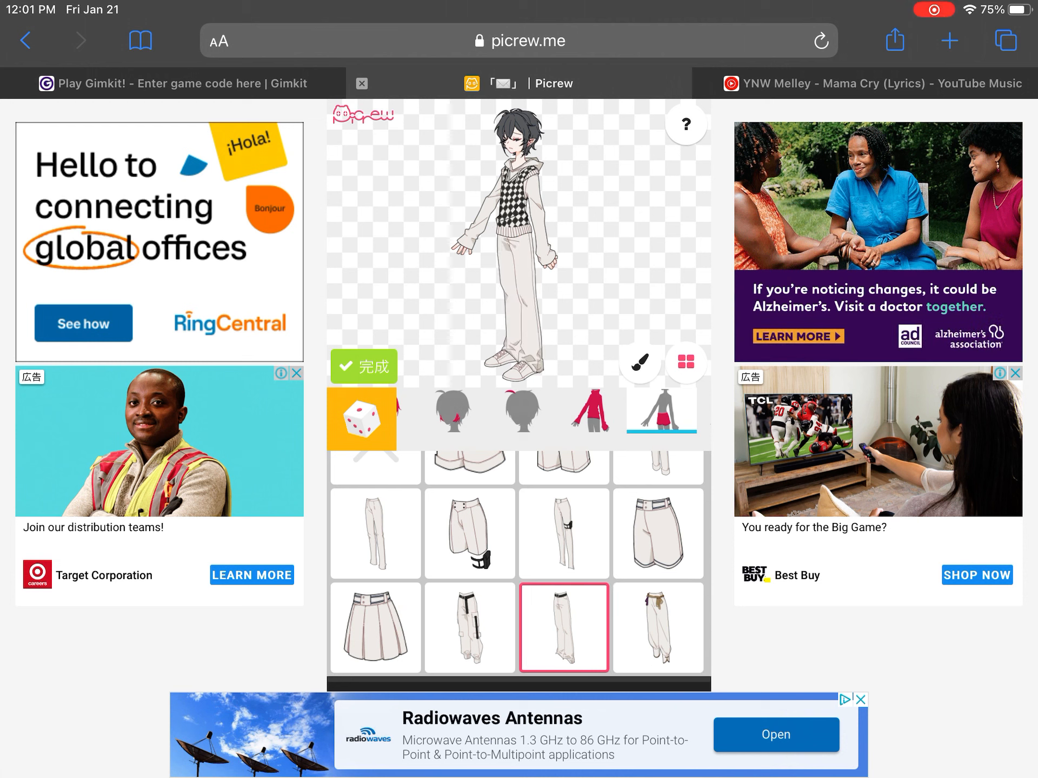
click(637, 363)
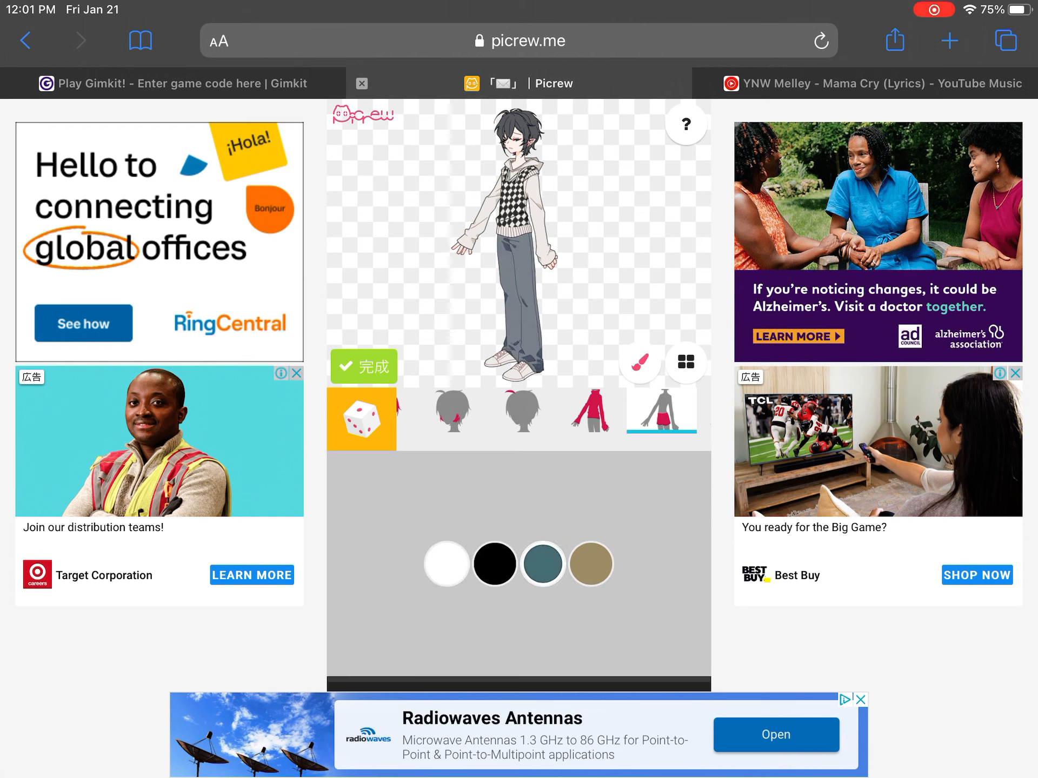
click(589, 410)
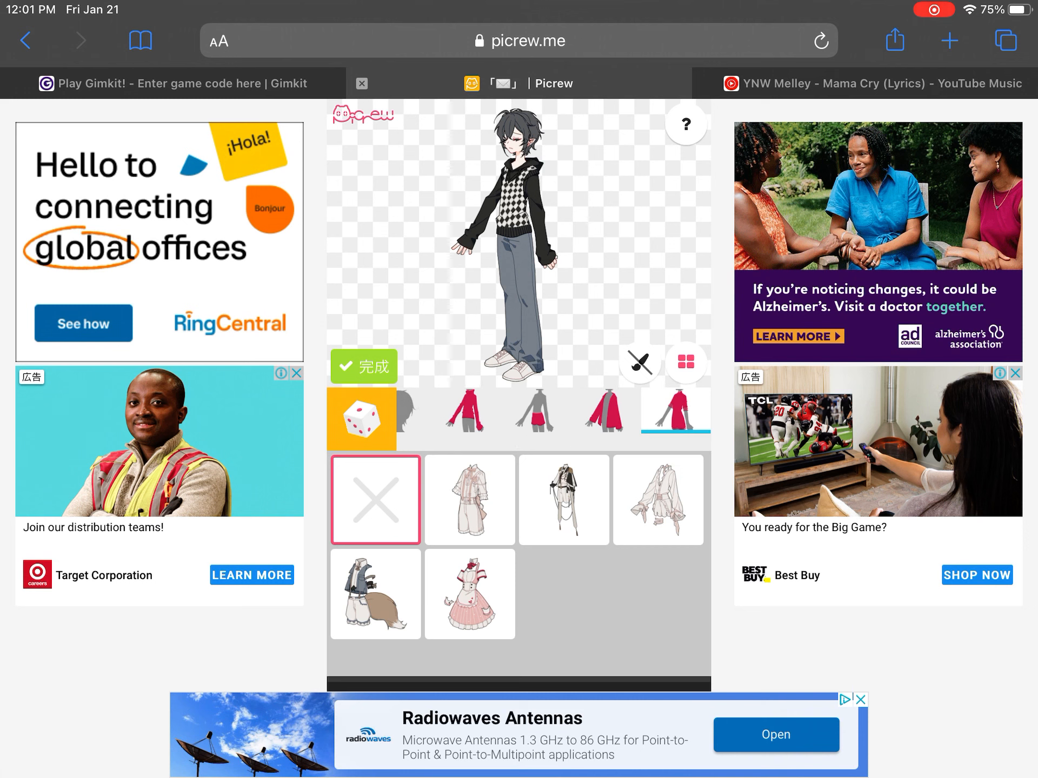
- Re-dress the avatar in black hoodie, loose grey pants, checkered vest and black shoes
click(375, 499)
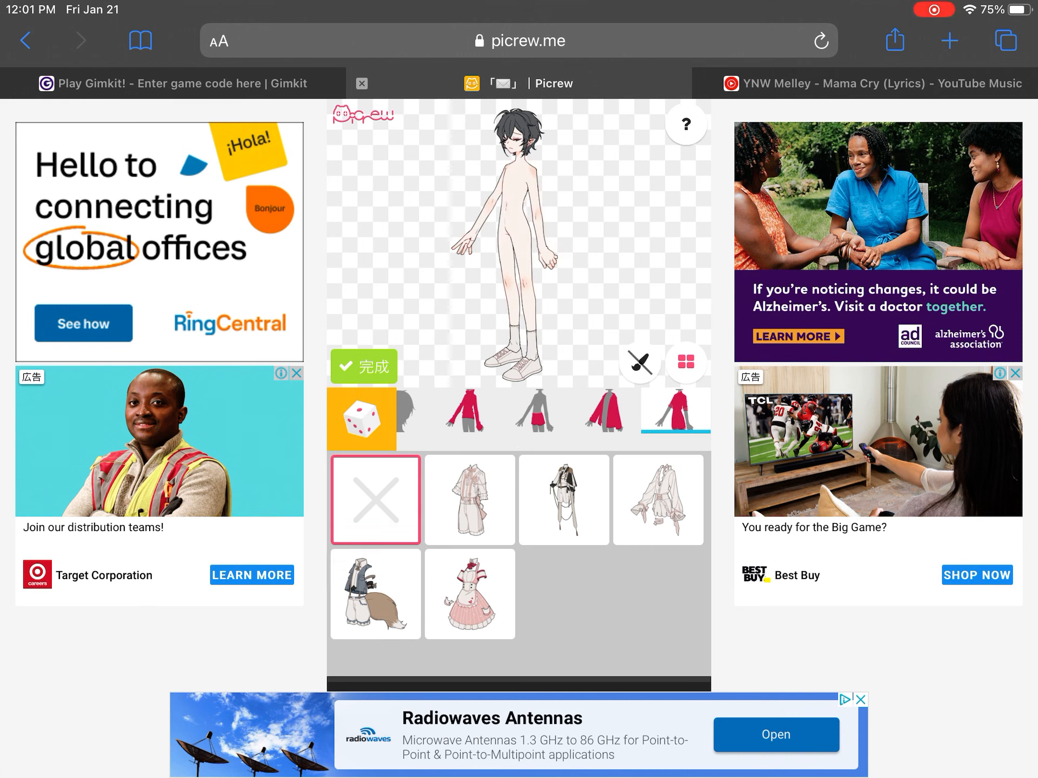
click(604, 413)
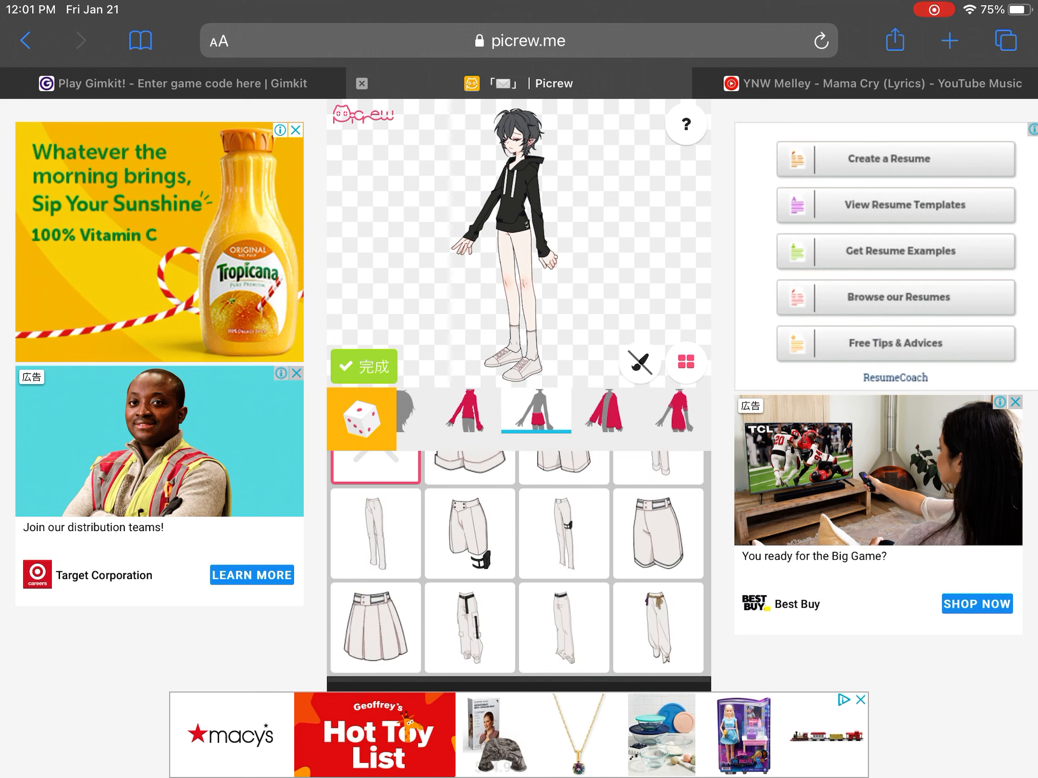
click(563, 626)
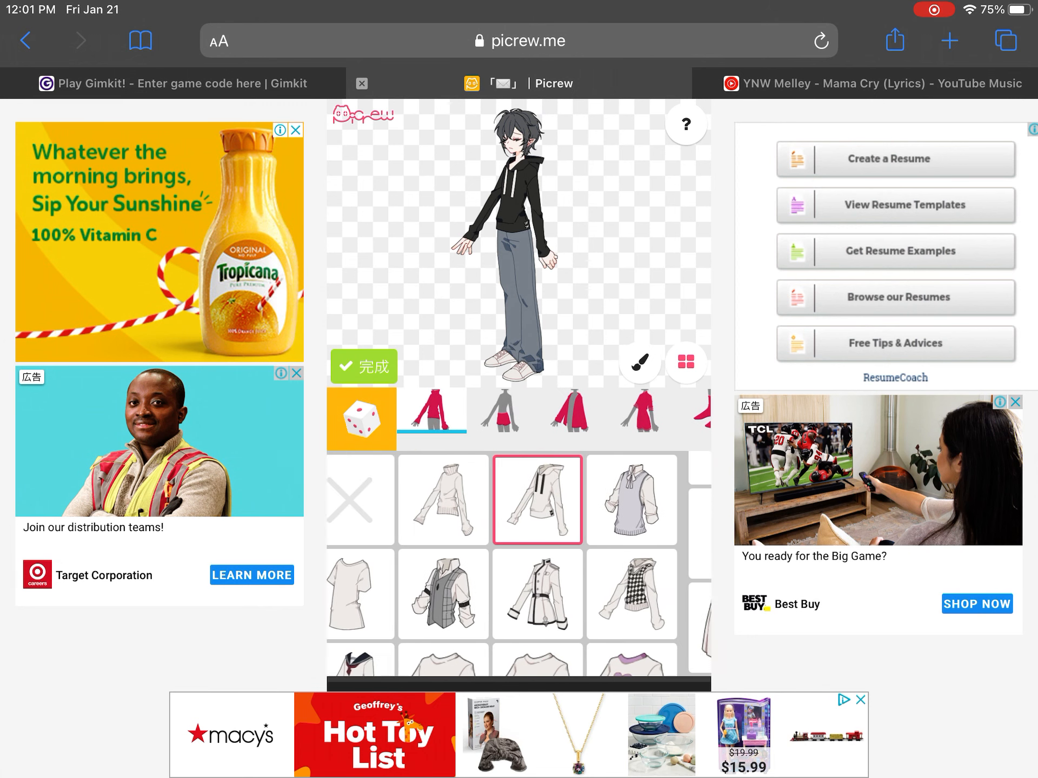
click(657, 593)
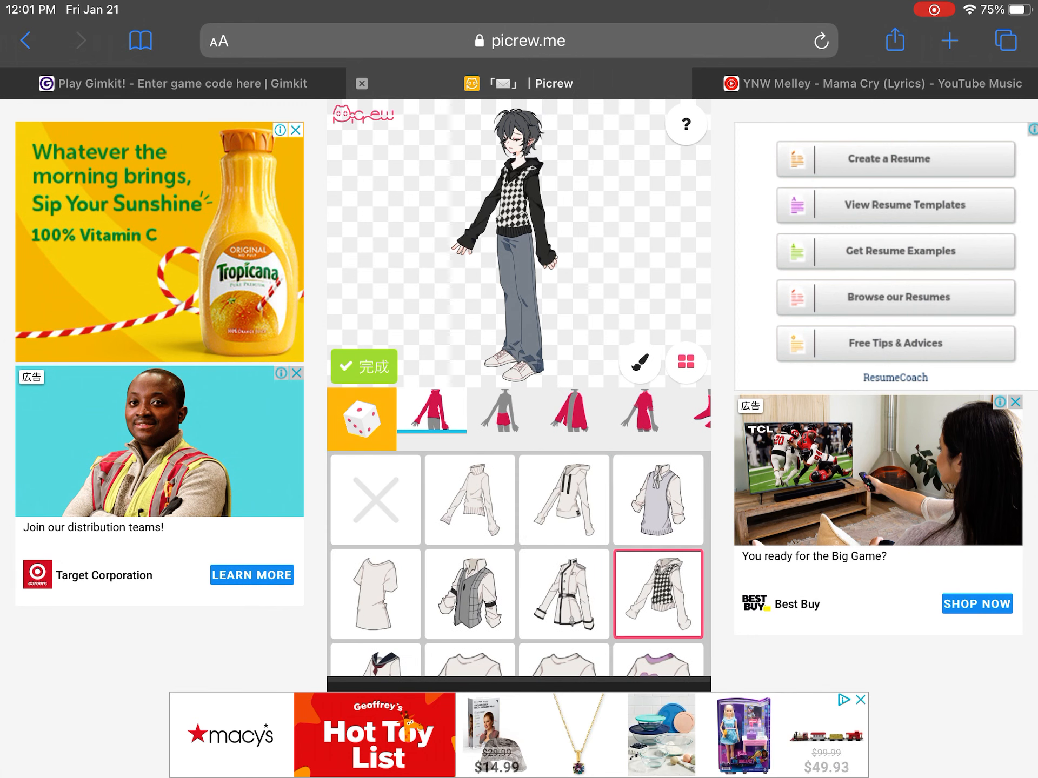
click(569, 410)
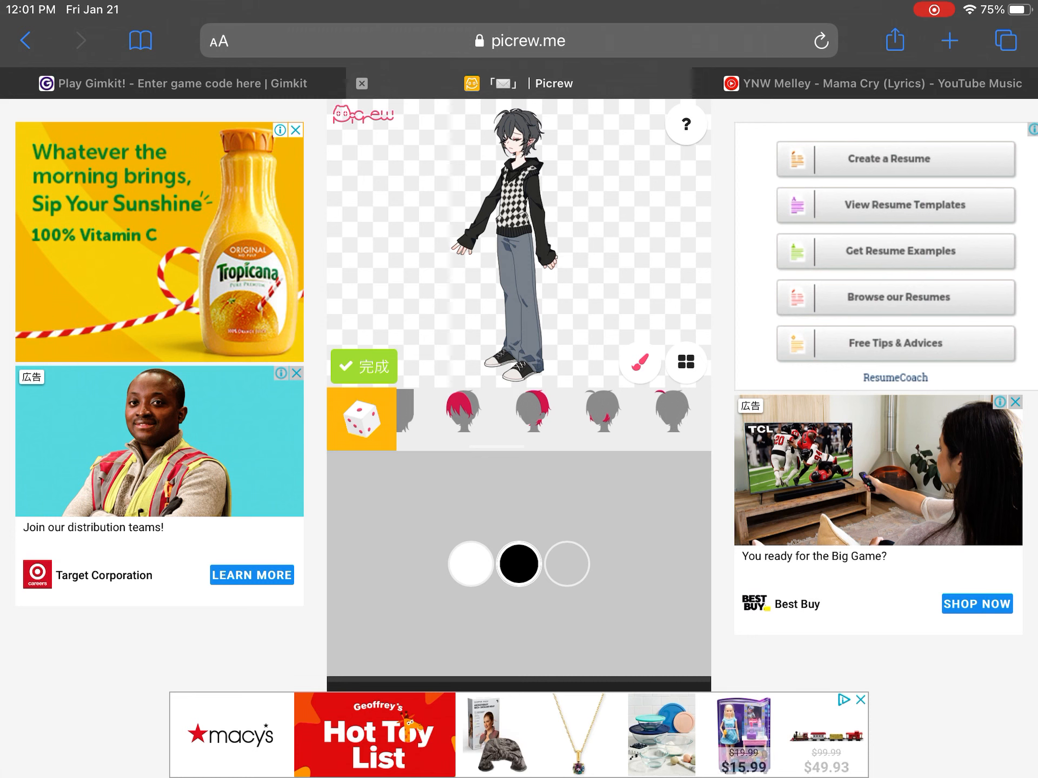
- Turn the hair orange, try plain, bow and tie headbands, then add thin glasses
click(462, 412)
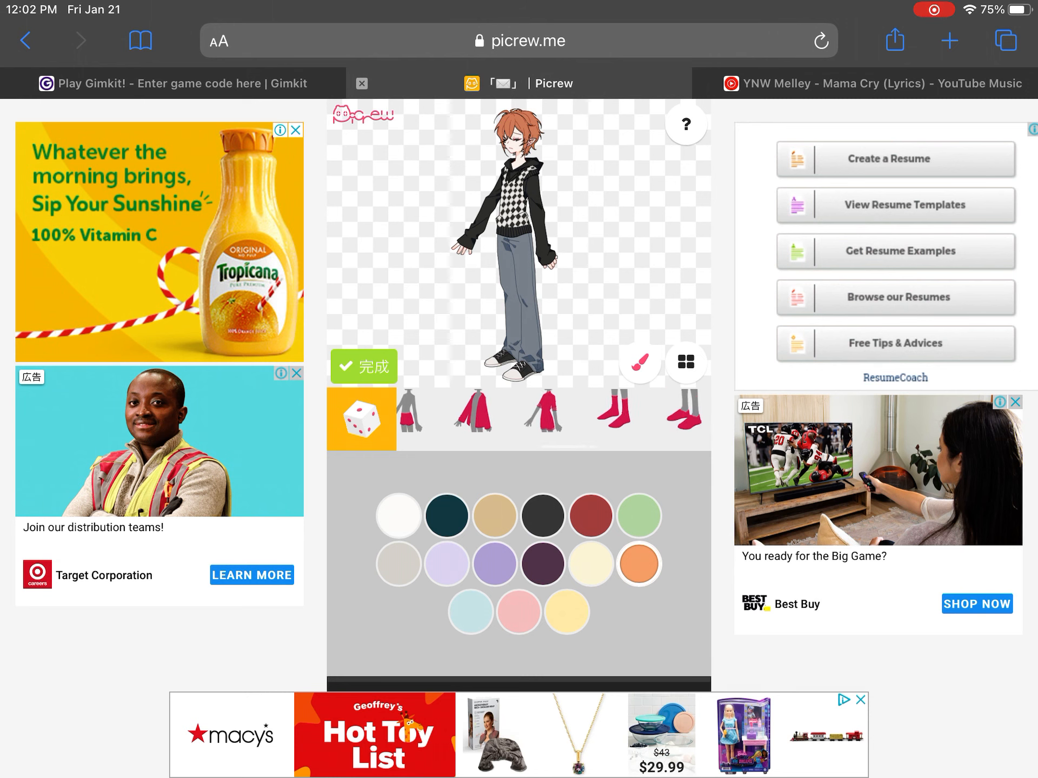
click(640, 410)
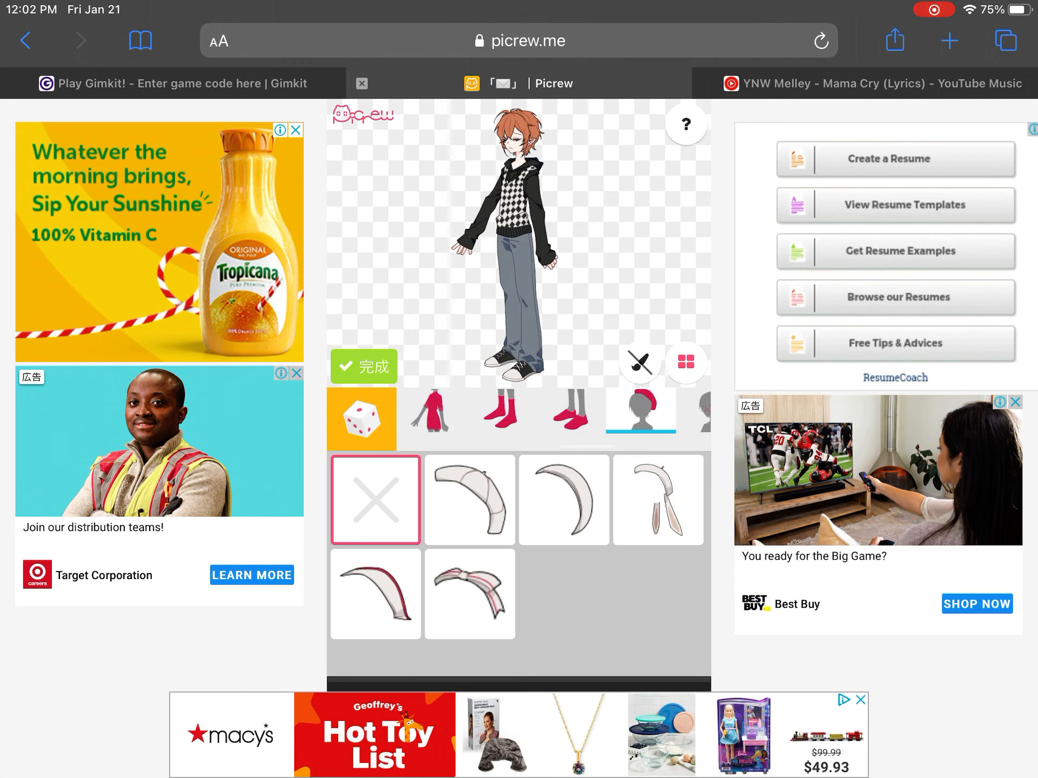
click(563, 499)
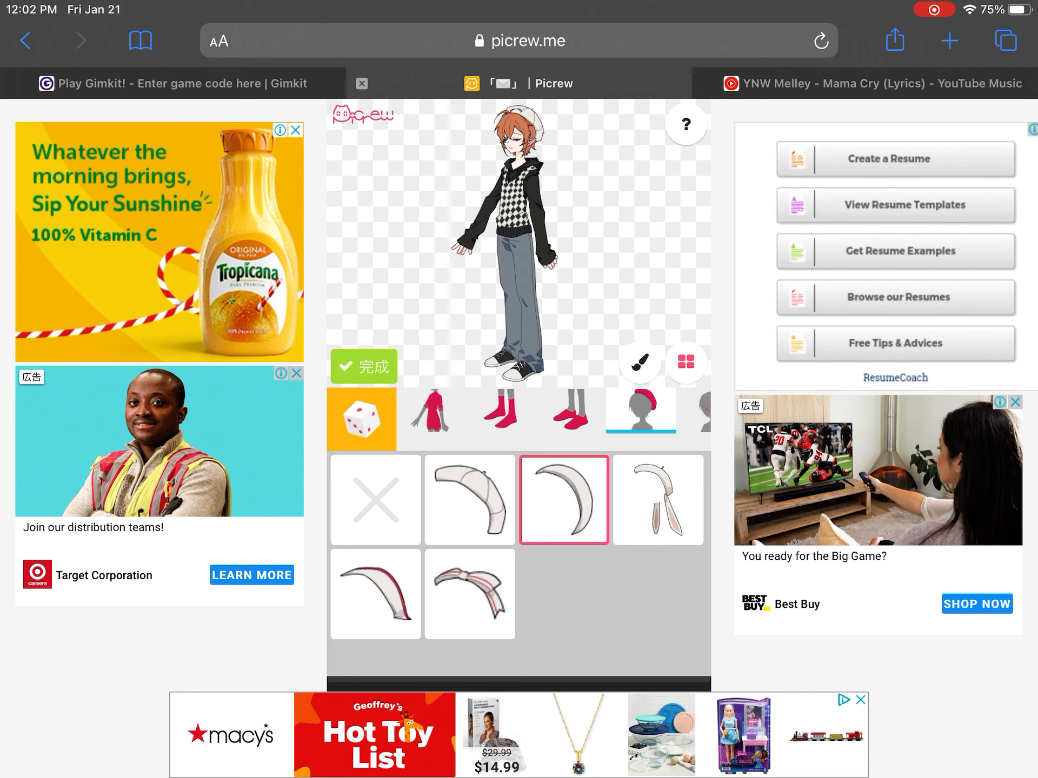
click(469, 593)
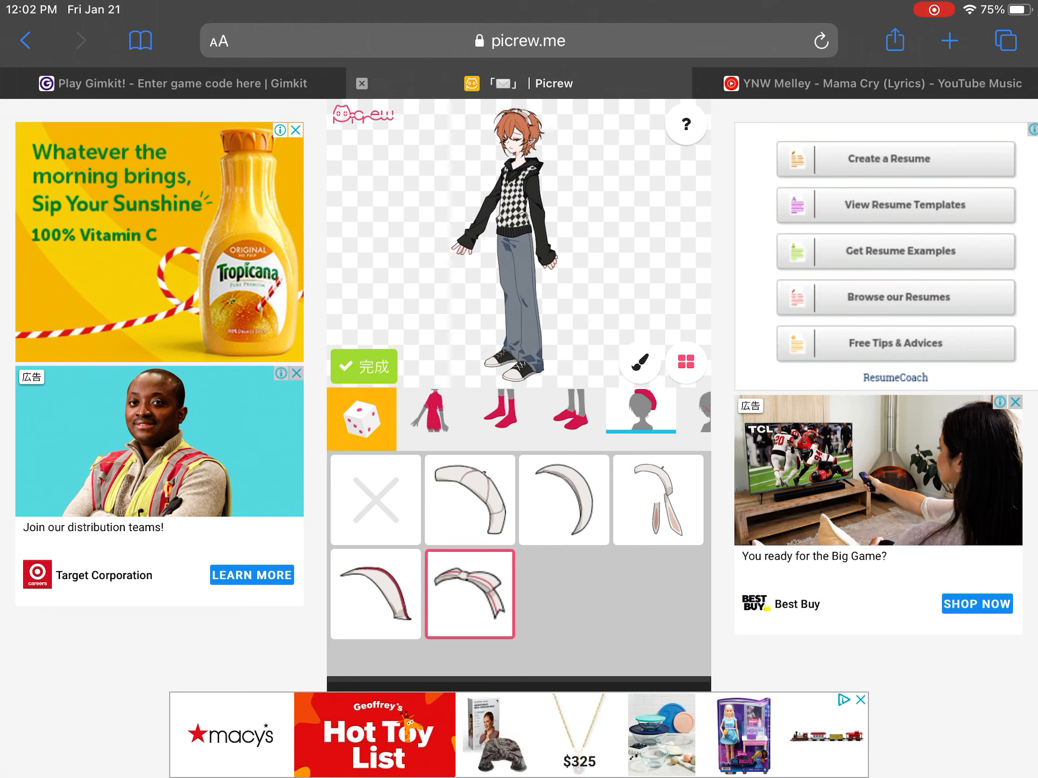
click(658, 499)
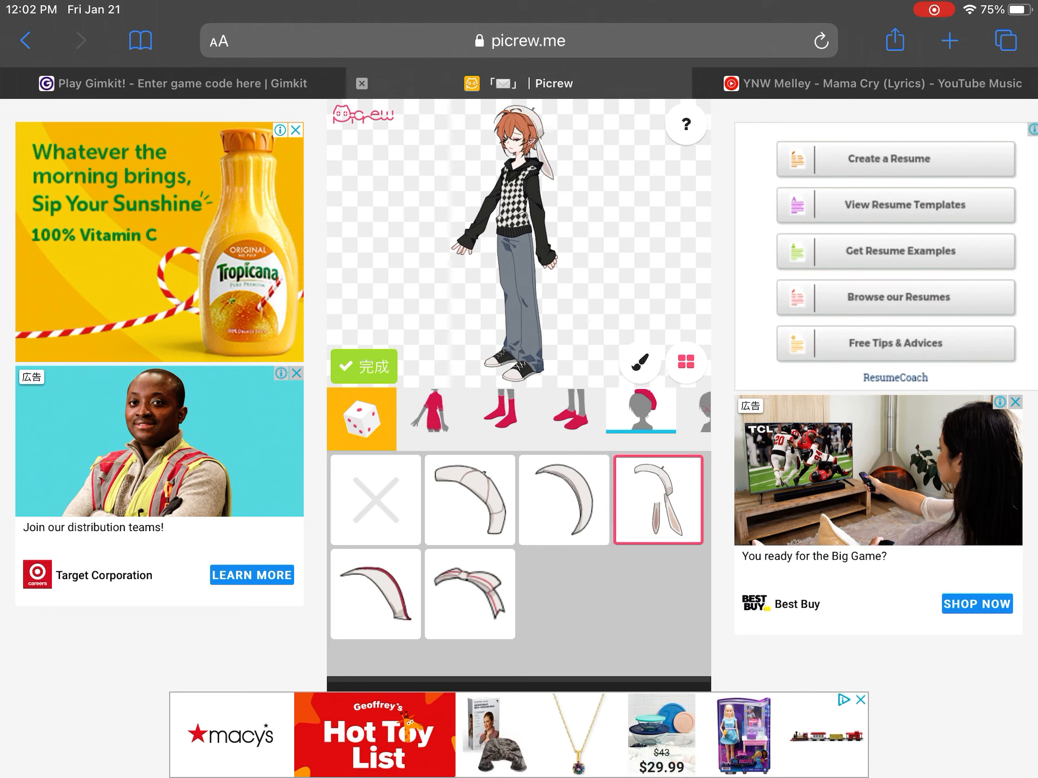
click(469, 499)
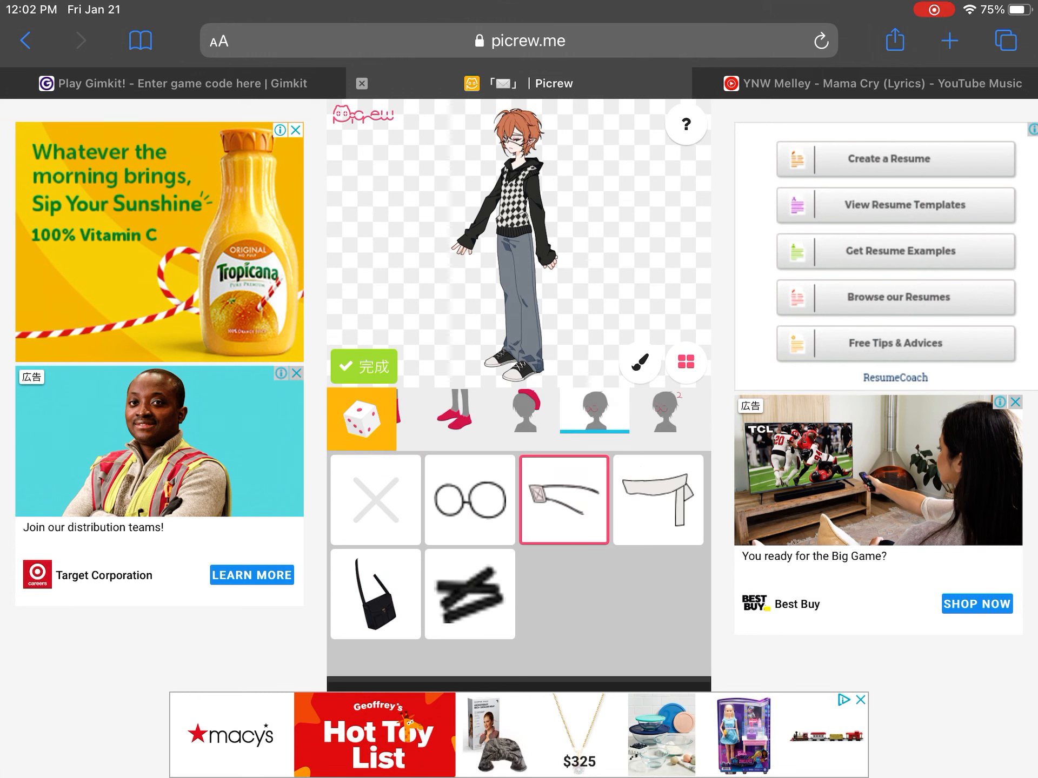
- Pick the black fingerless glove from the second accessories' hand items
click(469, 593)
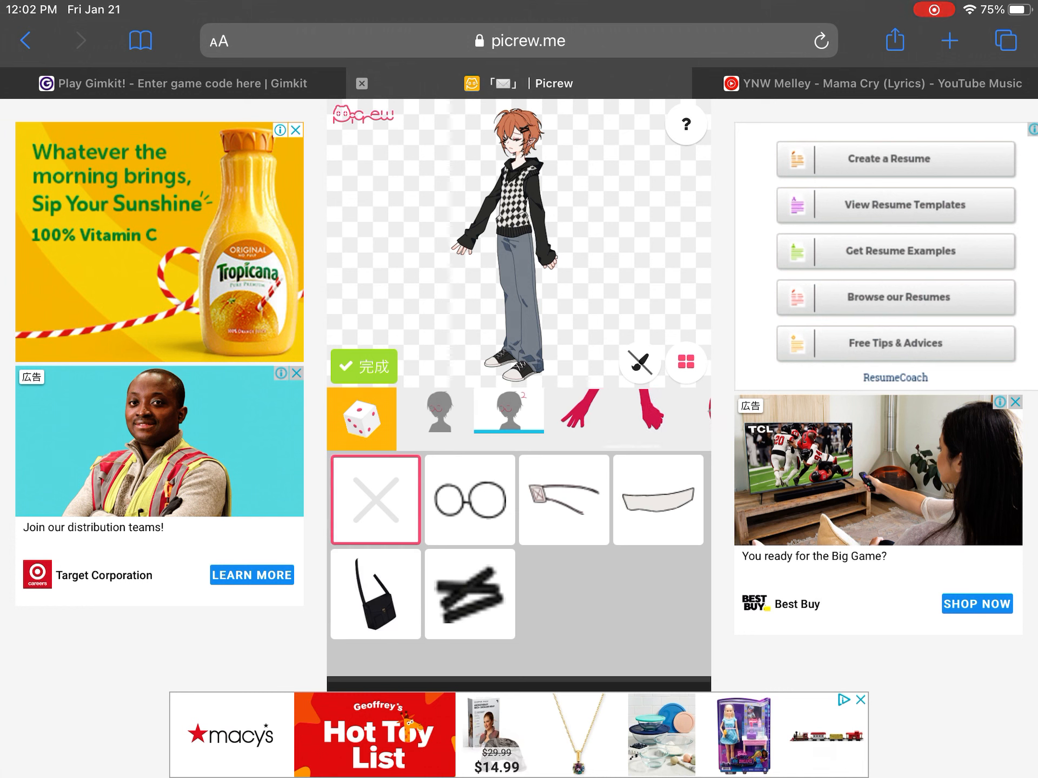
click(578, 411)
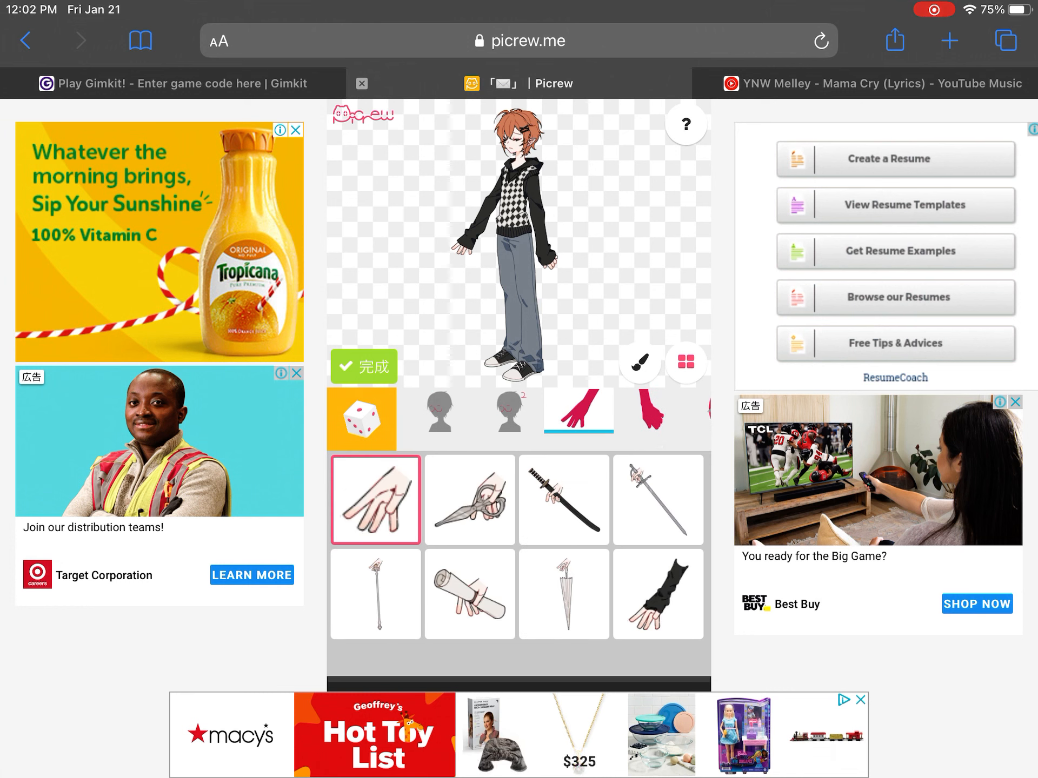
click(657, 593)
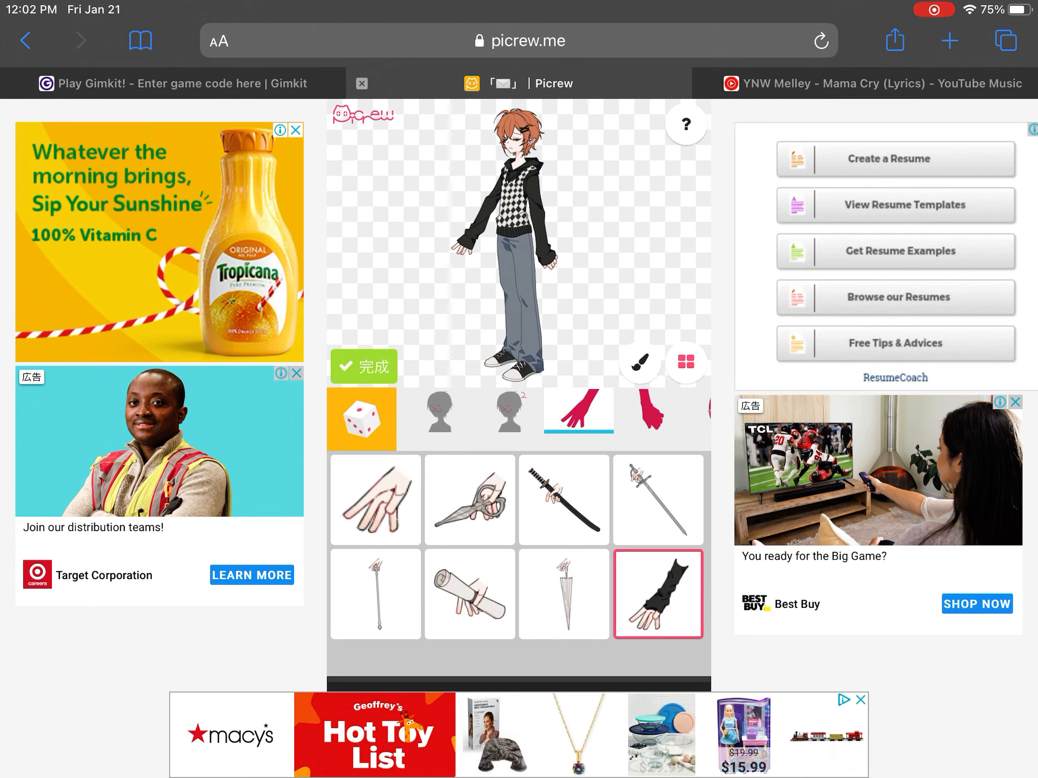